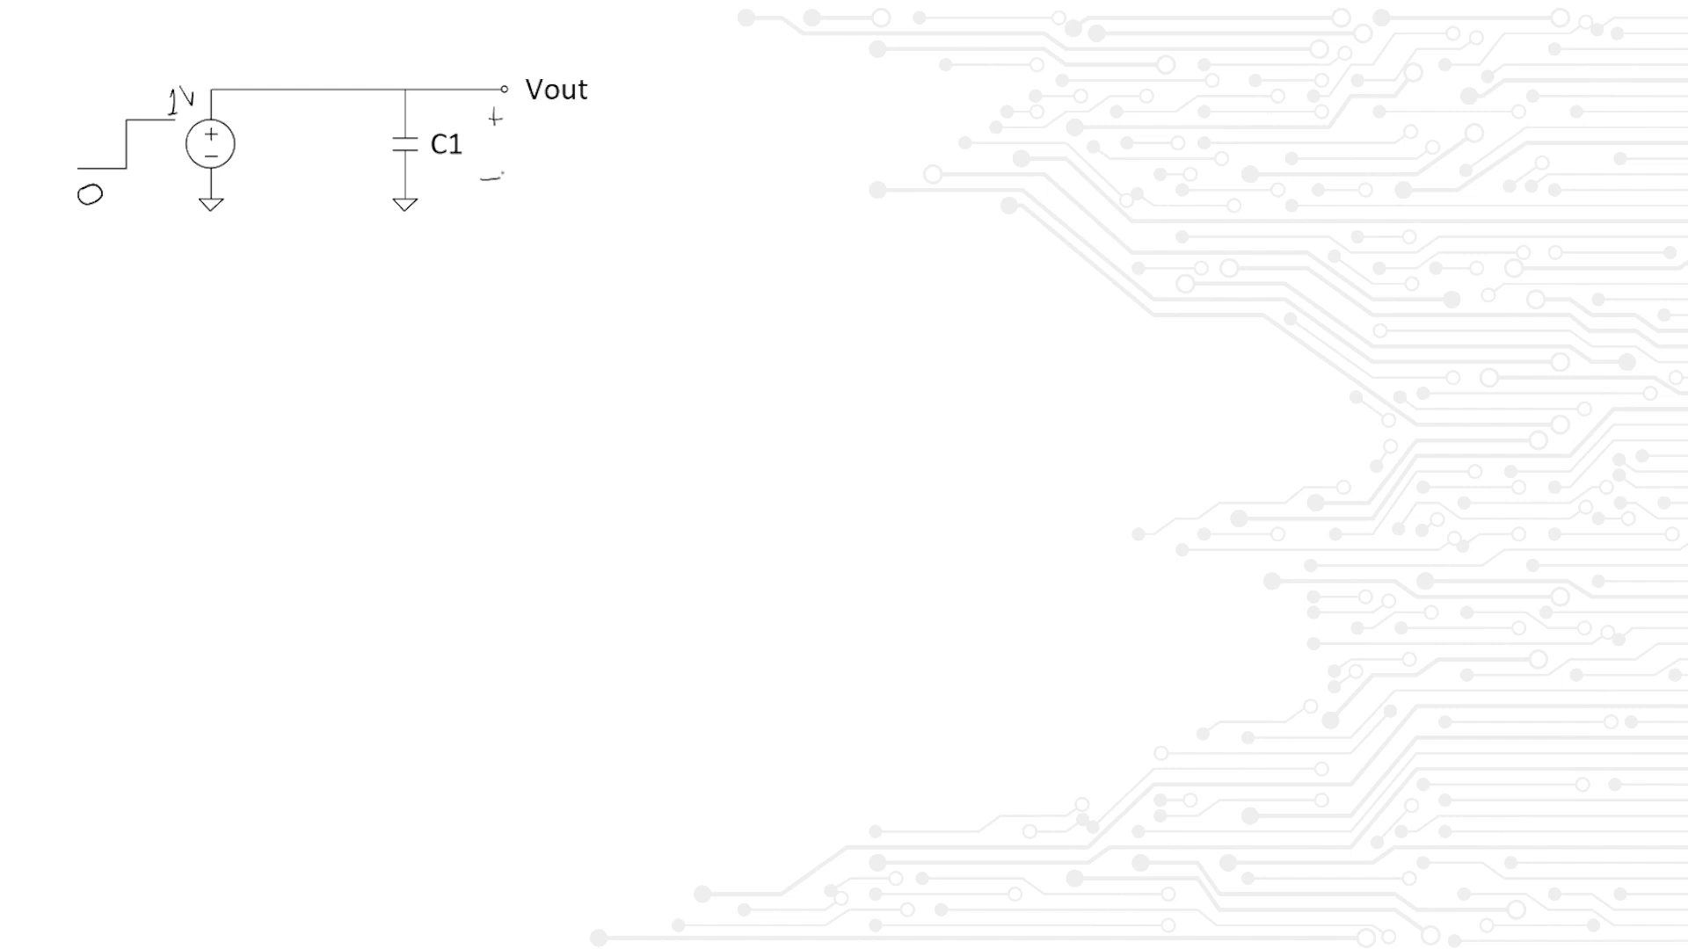
# Label the capacitor voltage Vc and the capacitor current Ic on the circuit
pyautogui.write('Vc')
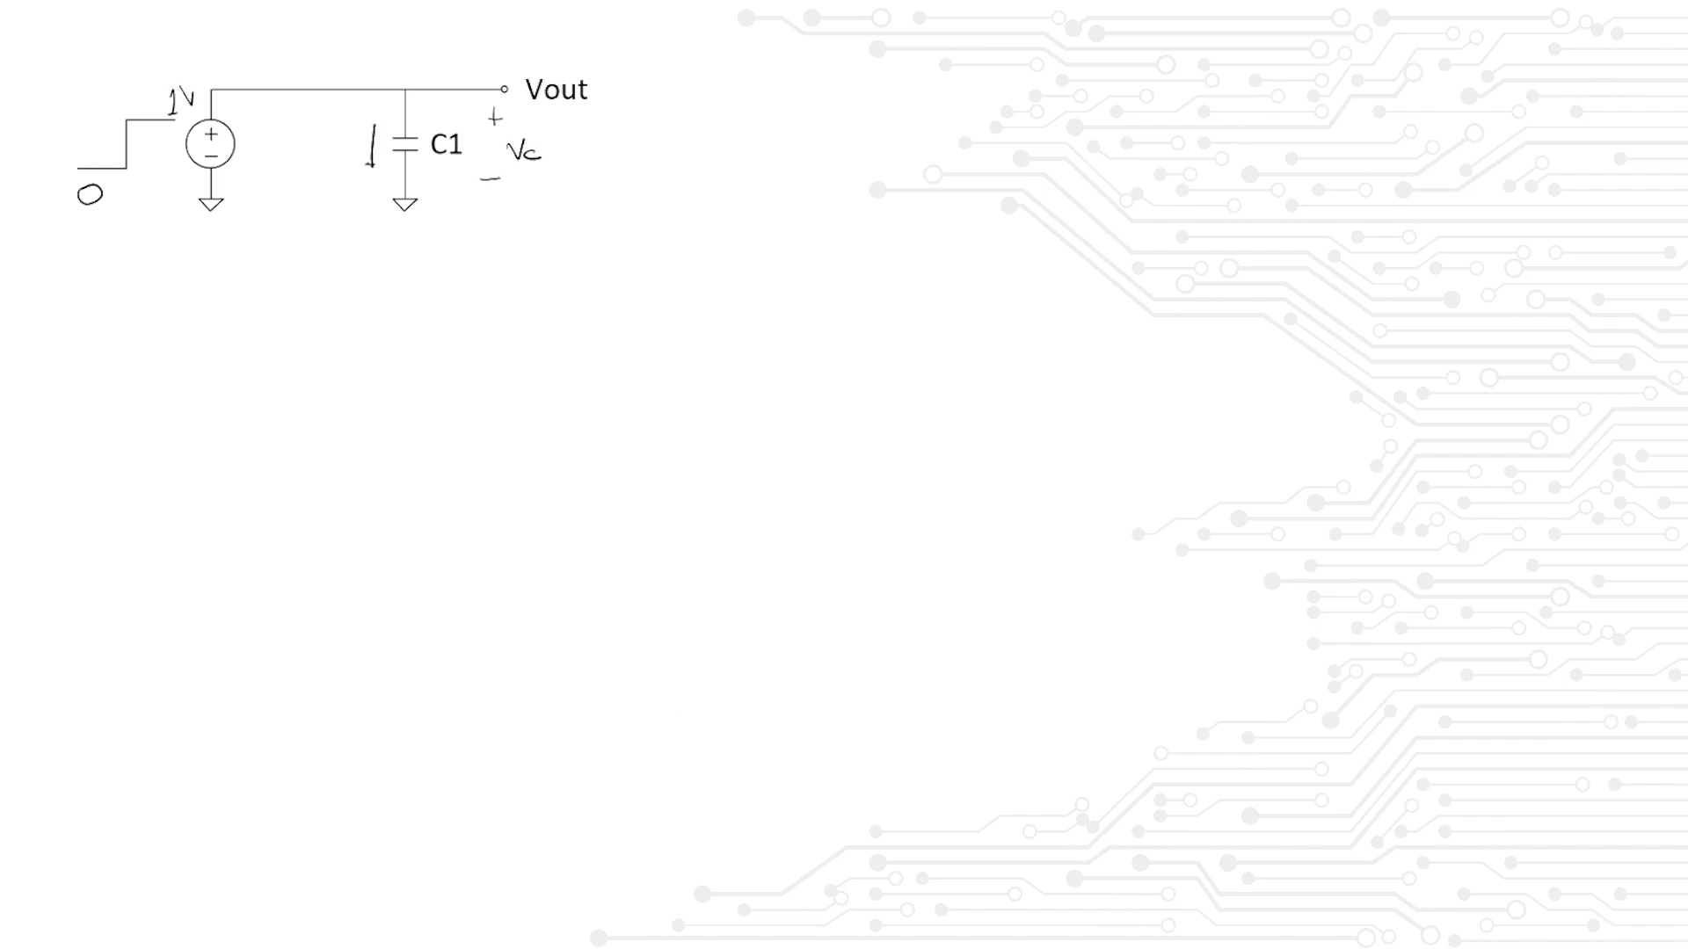
pyautogui.write('Ic')
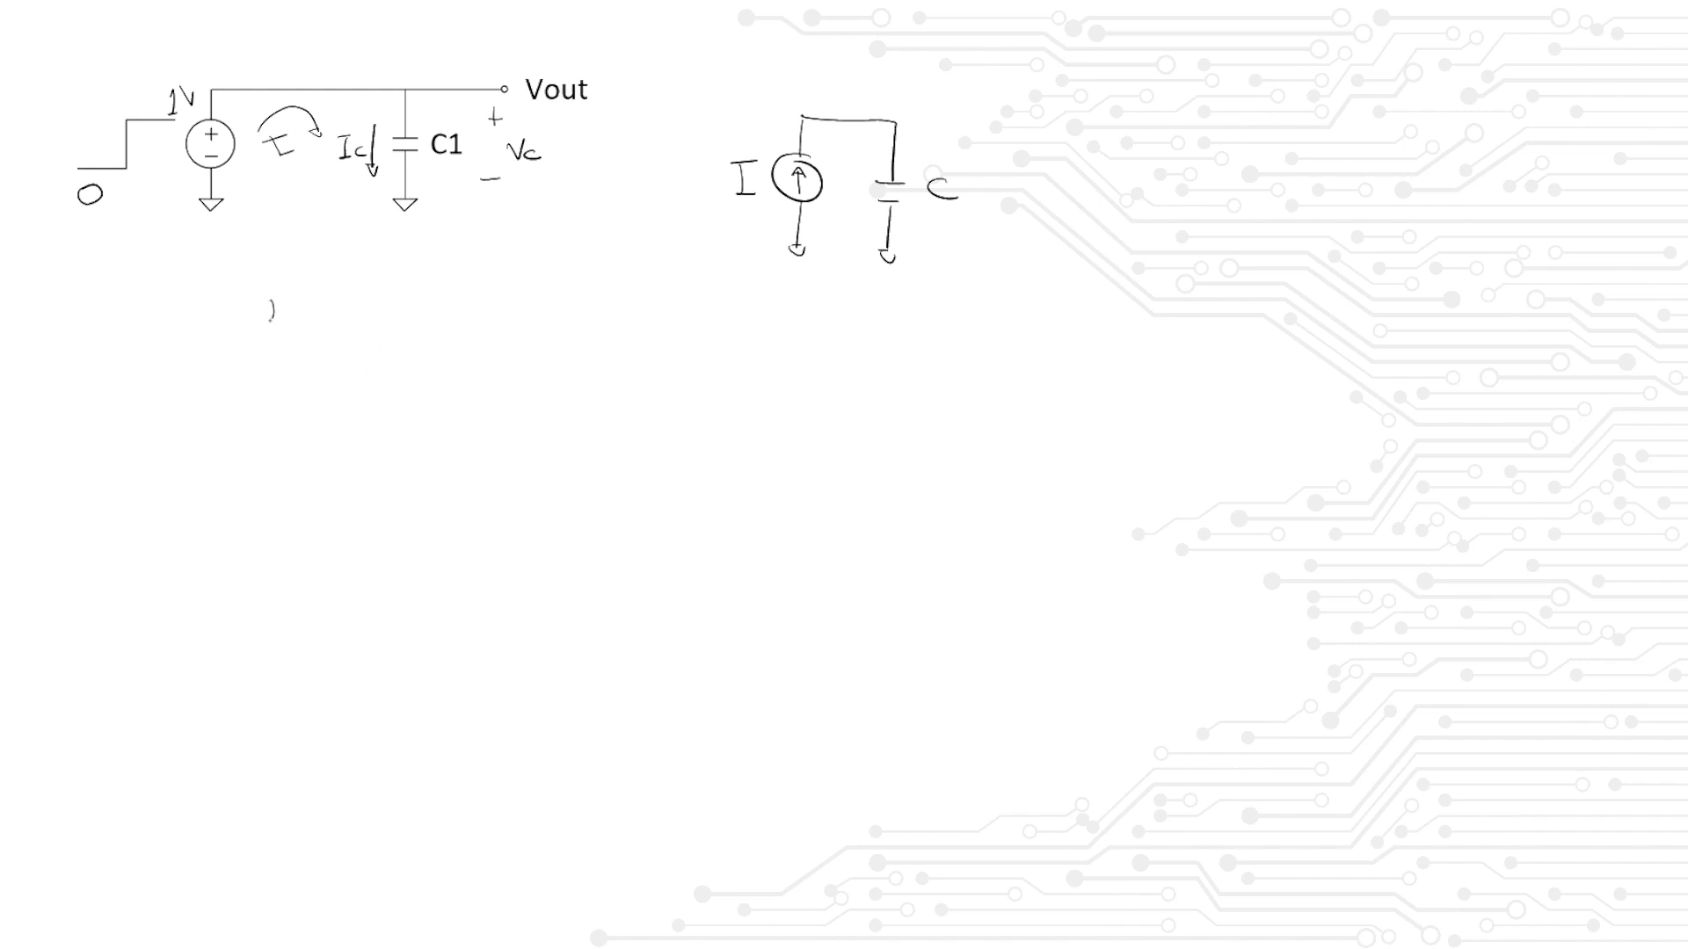
# Handwrite I = C dV/dt and Vc = 1/C ∫ i(t) dt below the circuit
pyautogui.write('I = C')
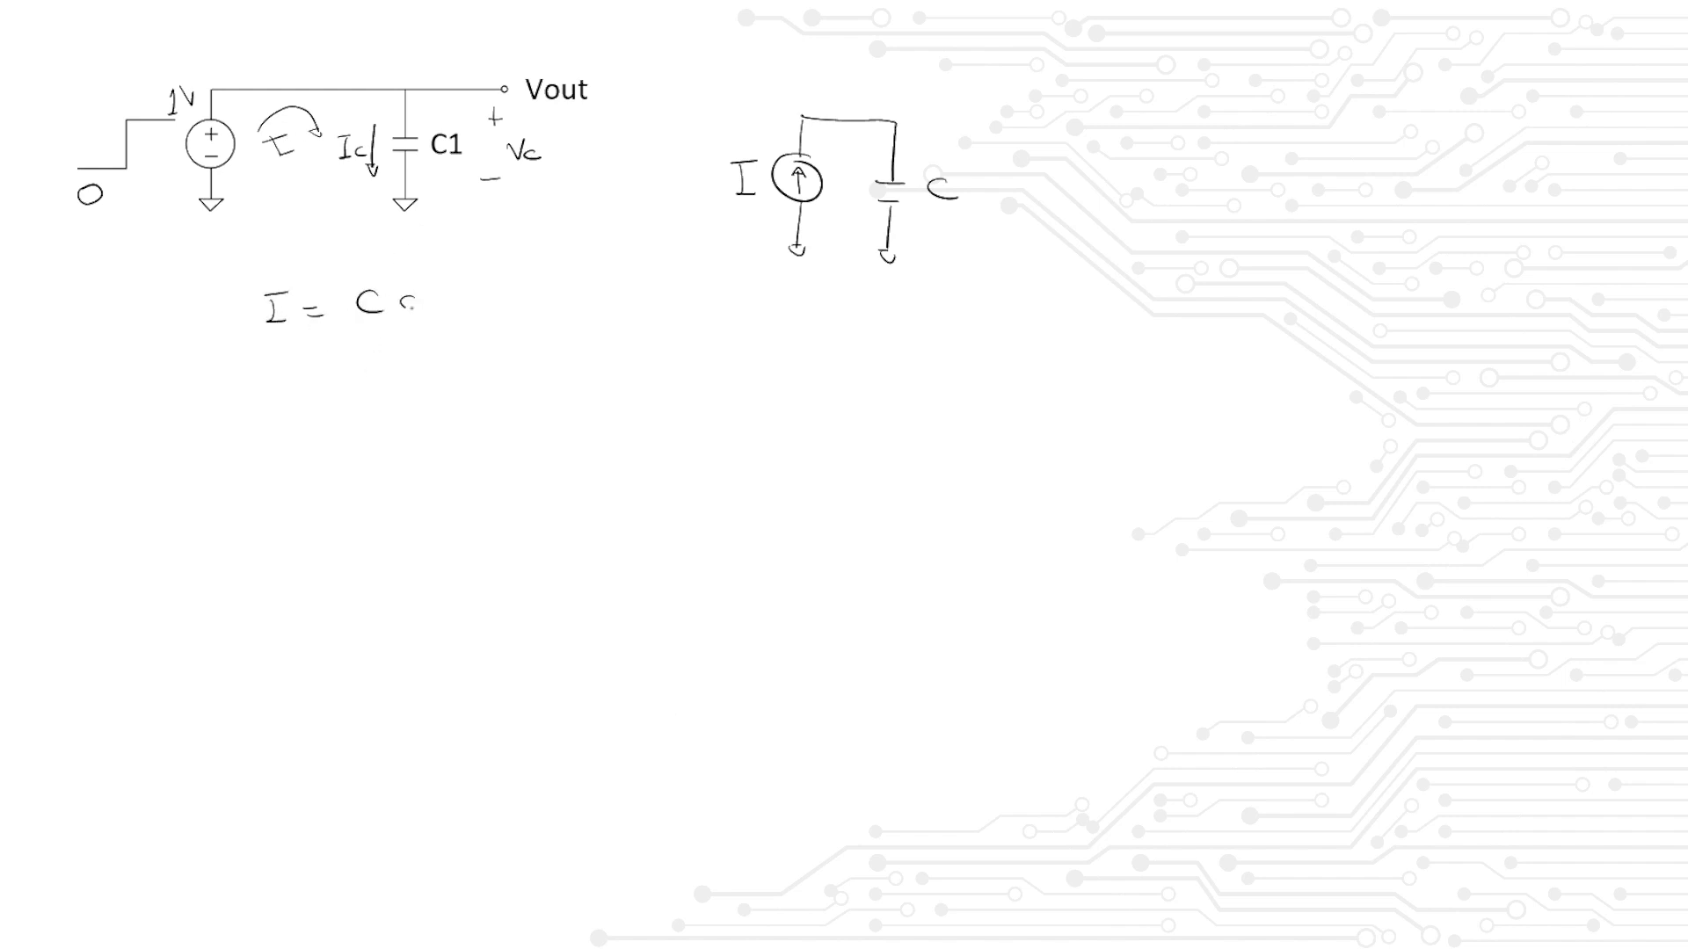
pyautogui.write('dV/dt')
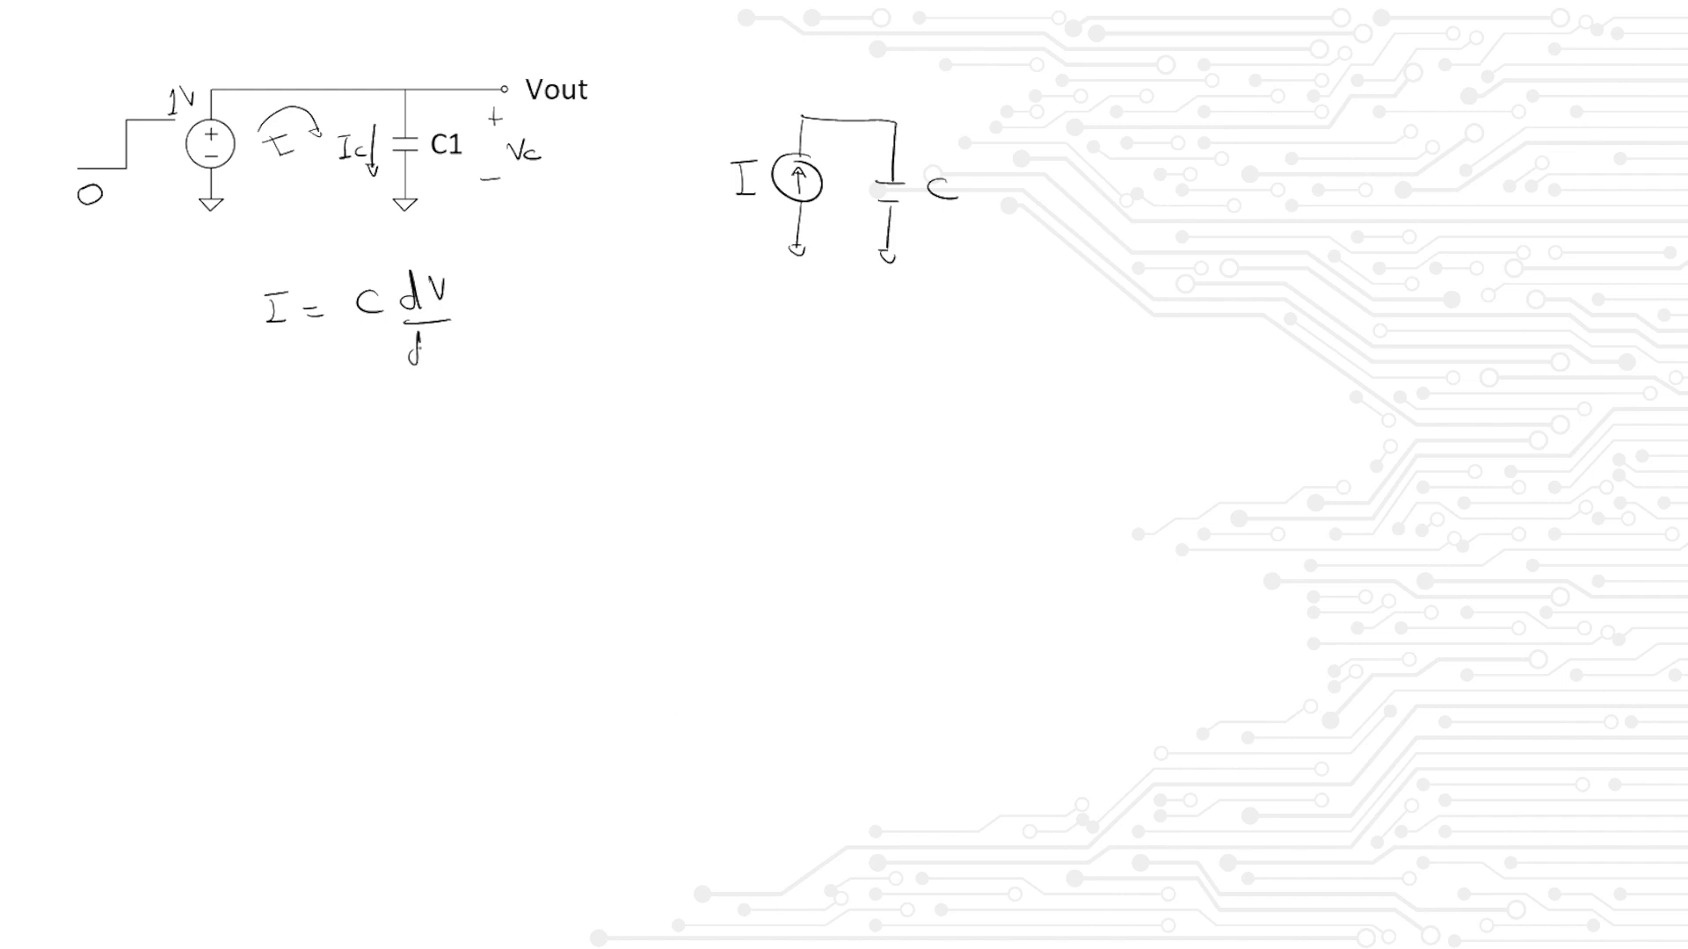
pyautogui.write('t')
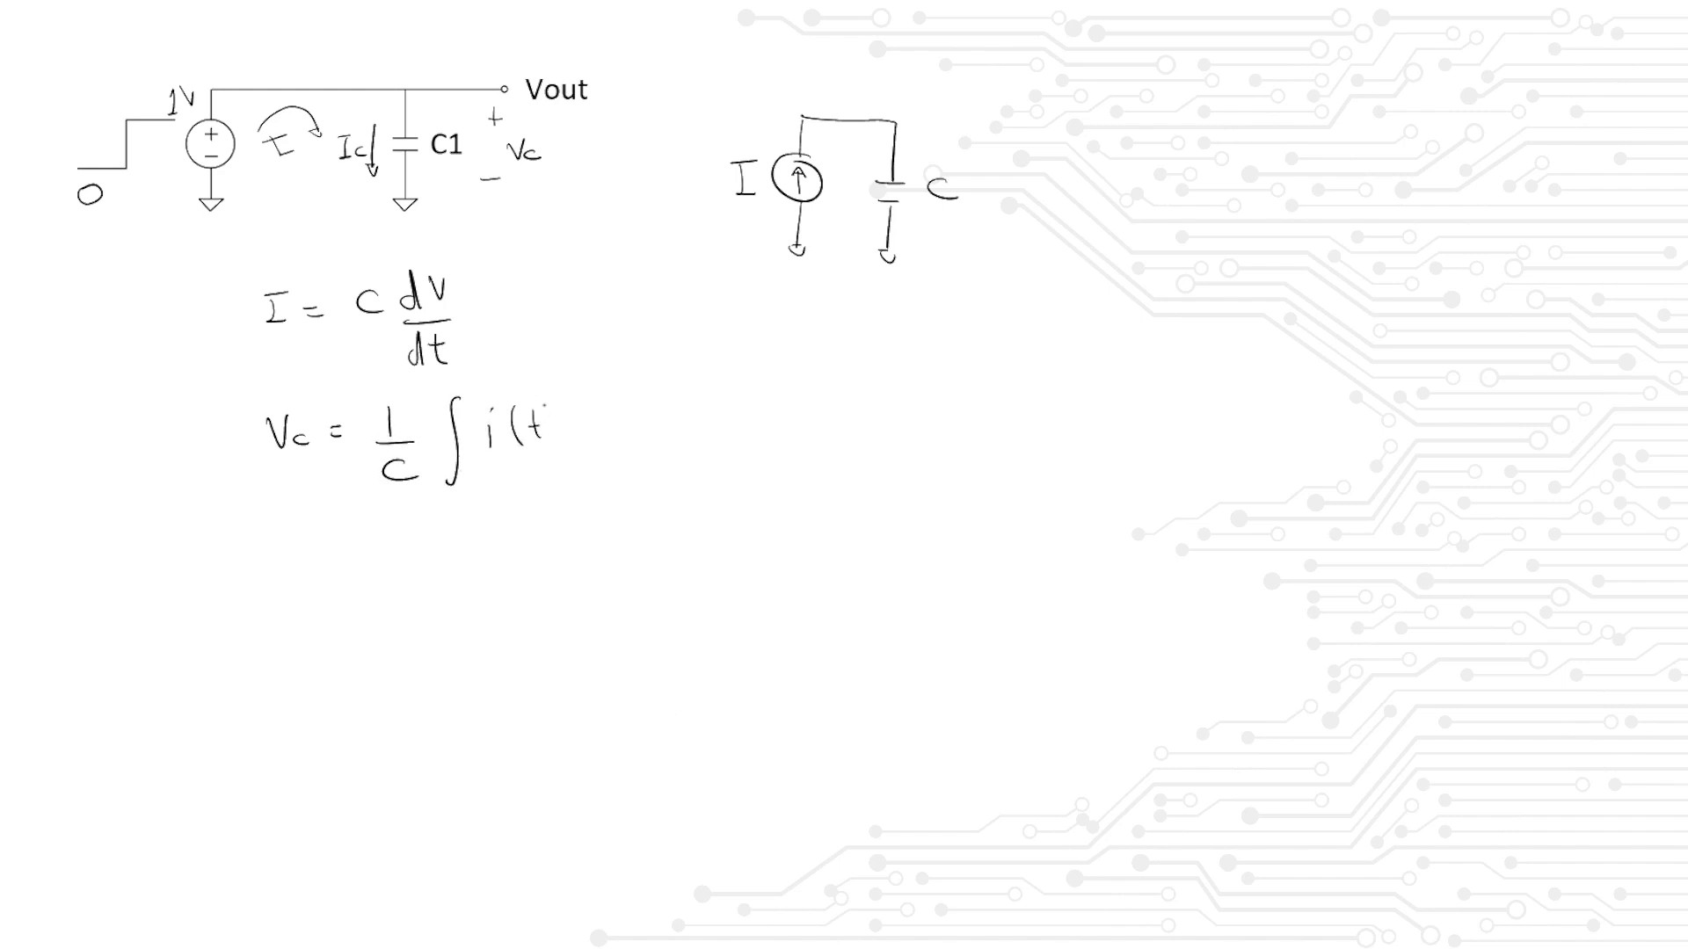
pyautogui.write(') dt')
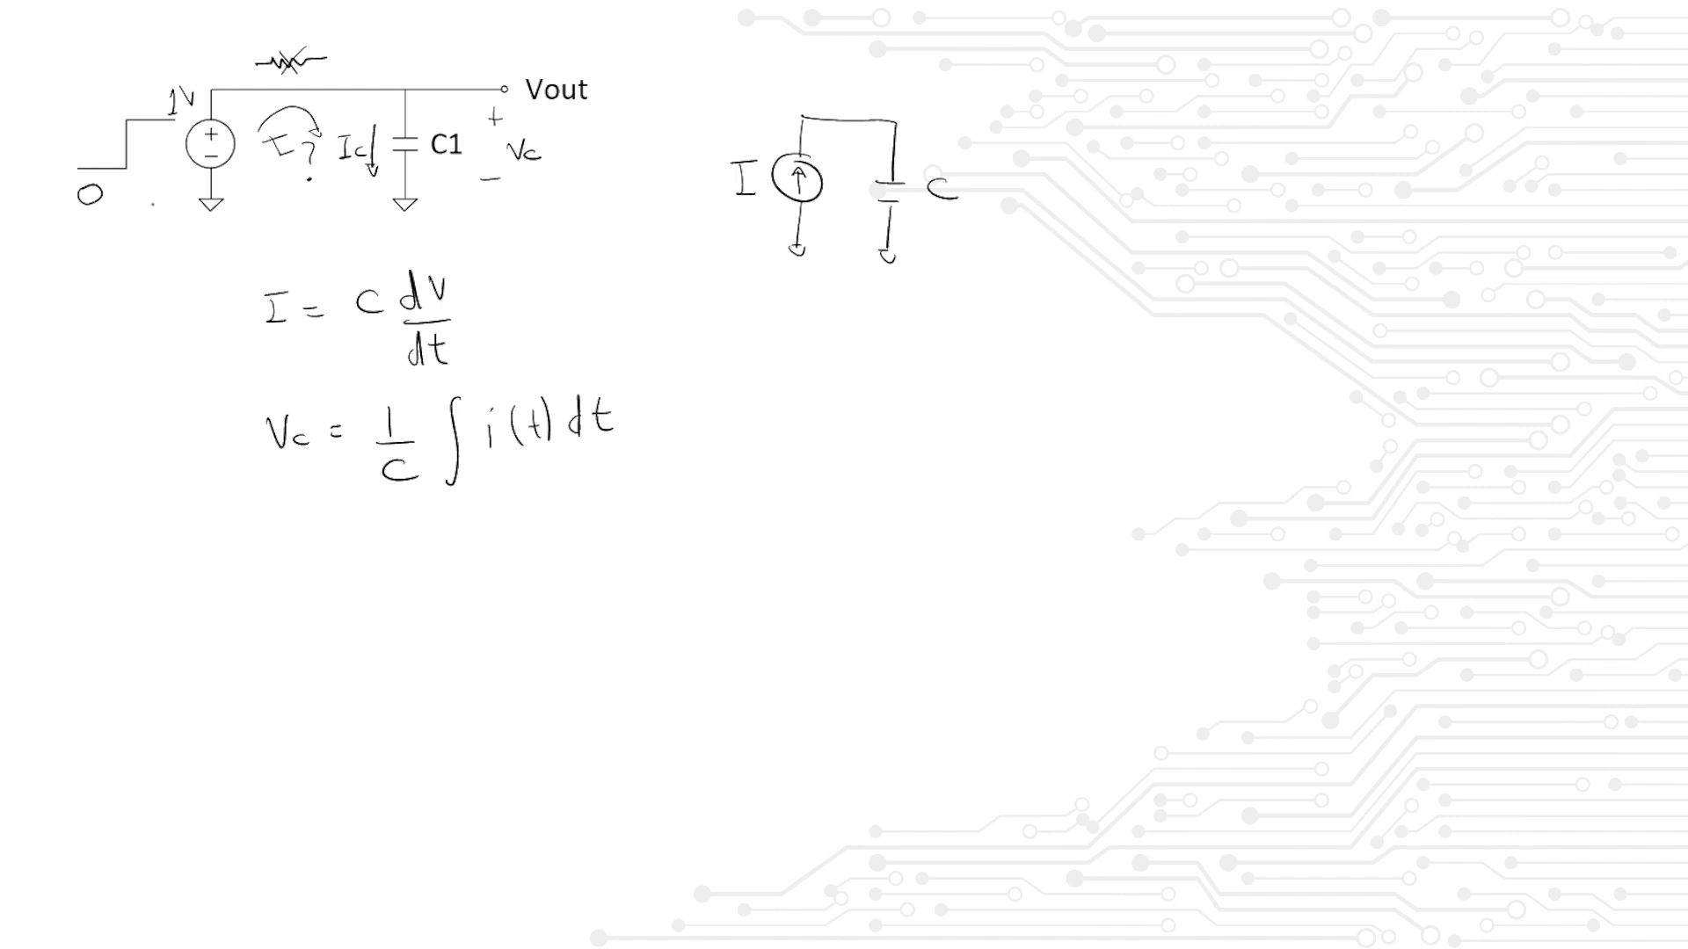
# Draw a source arrow and waveform axis, then red zero-level traces for V, Vc and Ic
pyautogui.moveTo(140, 199); pyautogui.dragTo(188, 161)
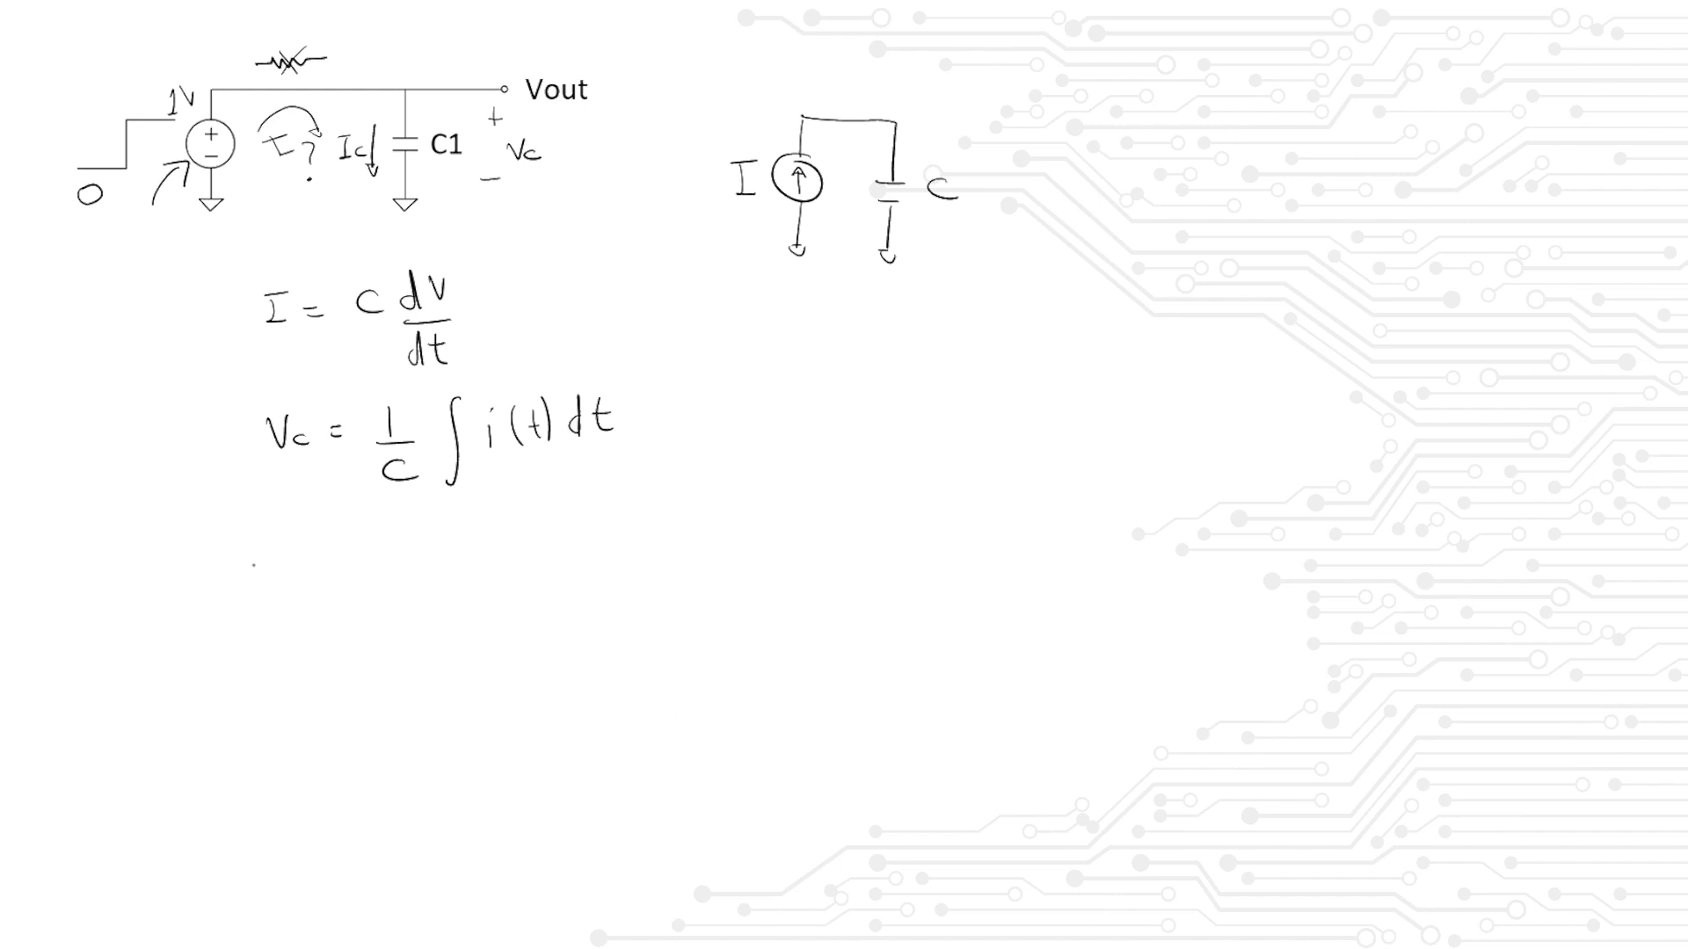
pyautogui.moveTo(272, 524); pyautogui.dragTo(272, 630)
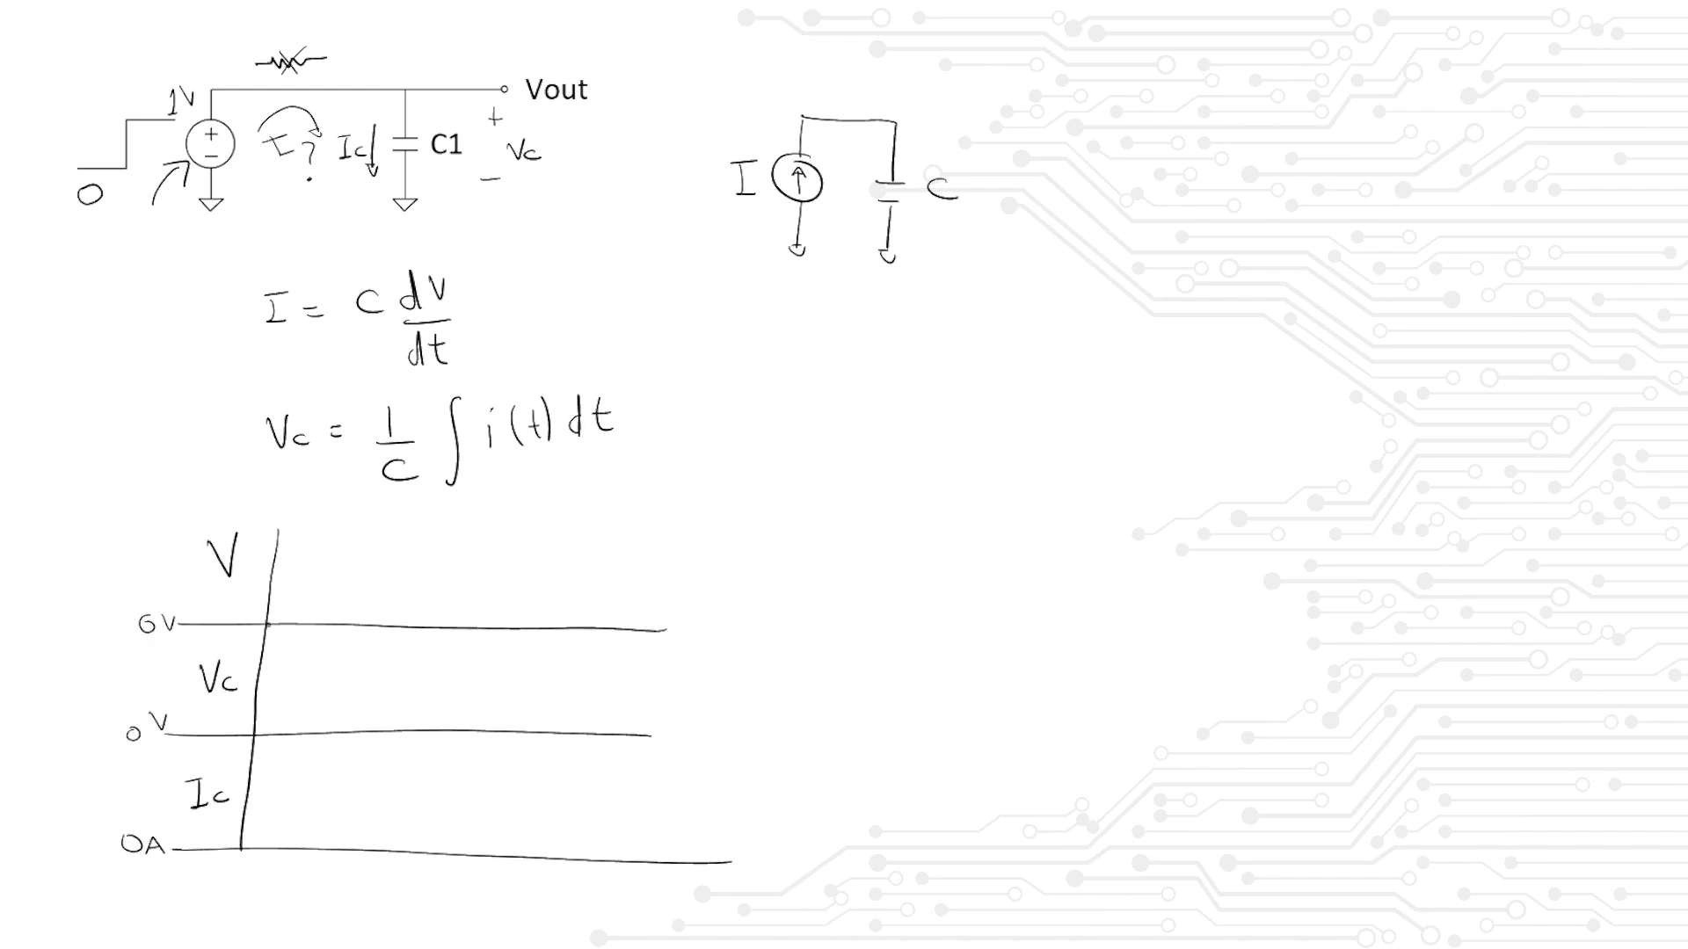
pyautogui.moveTo(274, 625); pyautogui.dragTo(371, 625)
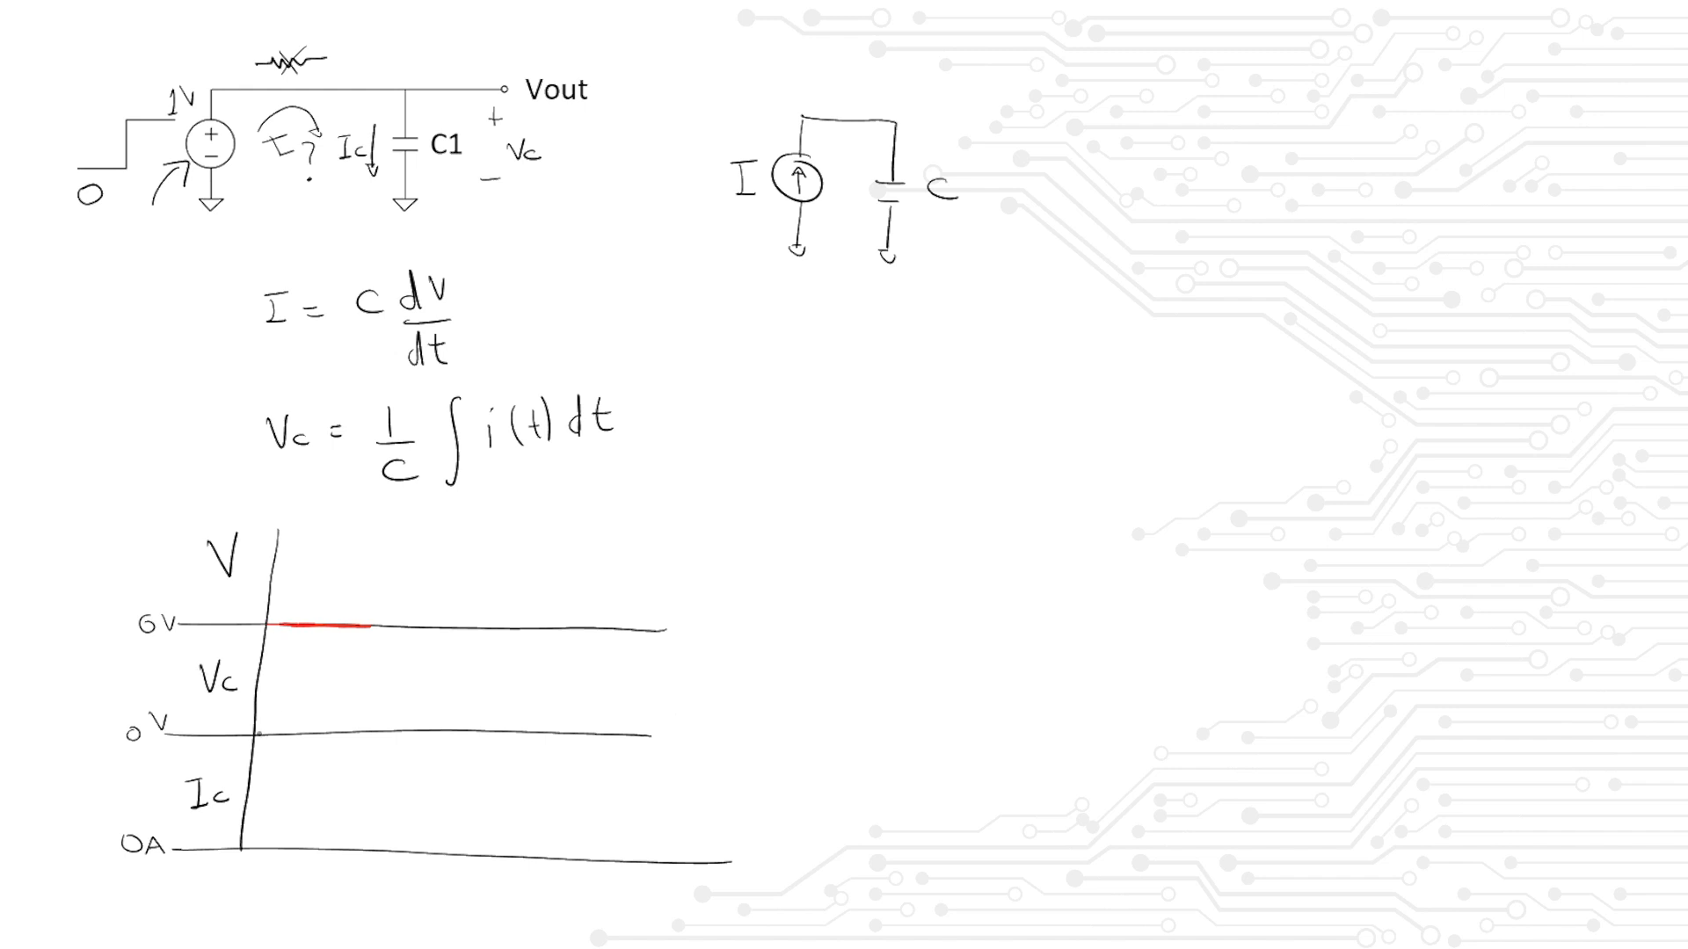
pyautogui.moveTo(269, 735); pyautogui.dragTo(371, 732)
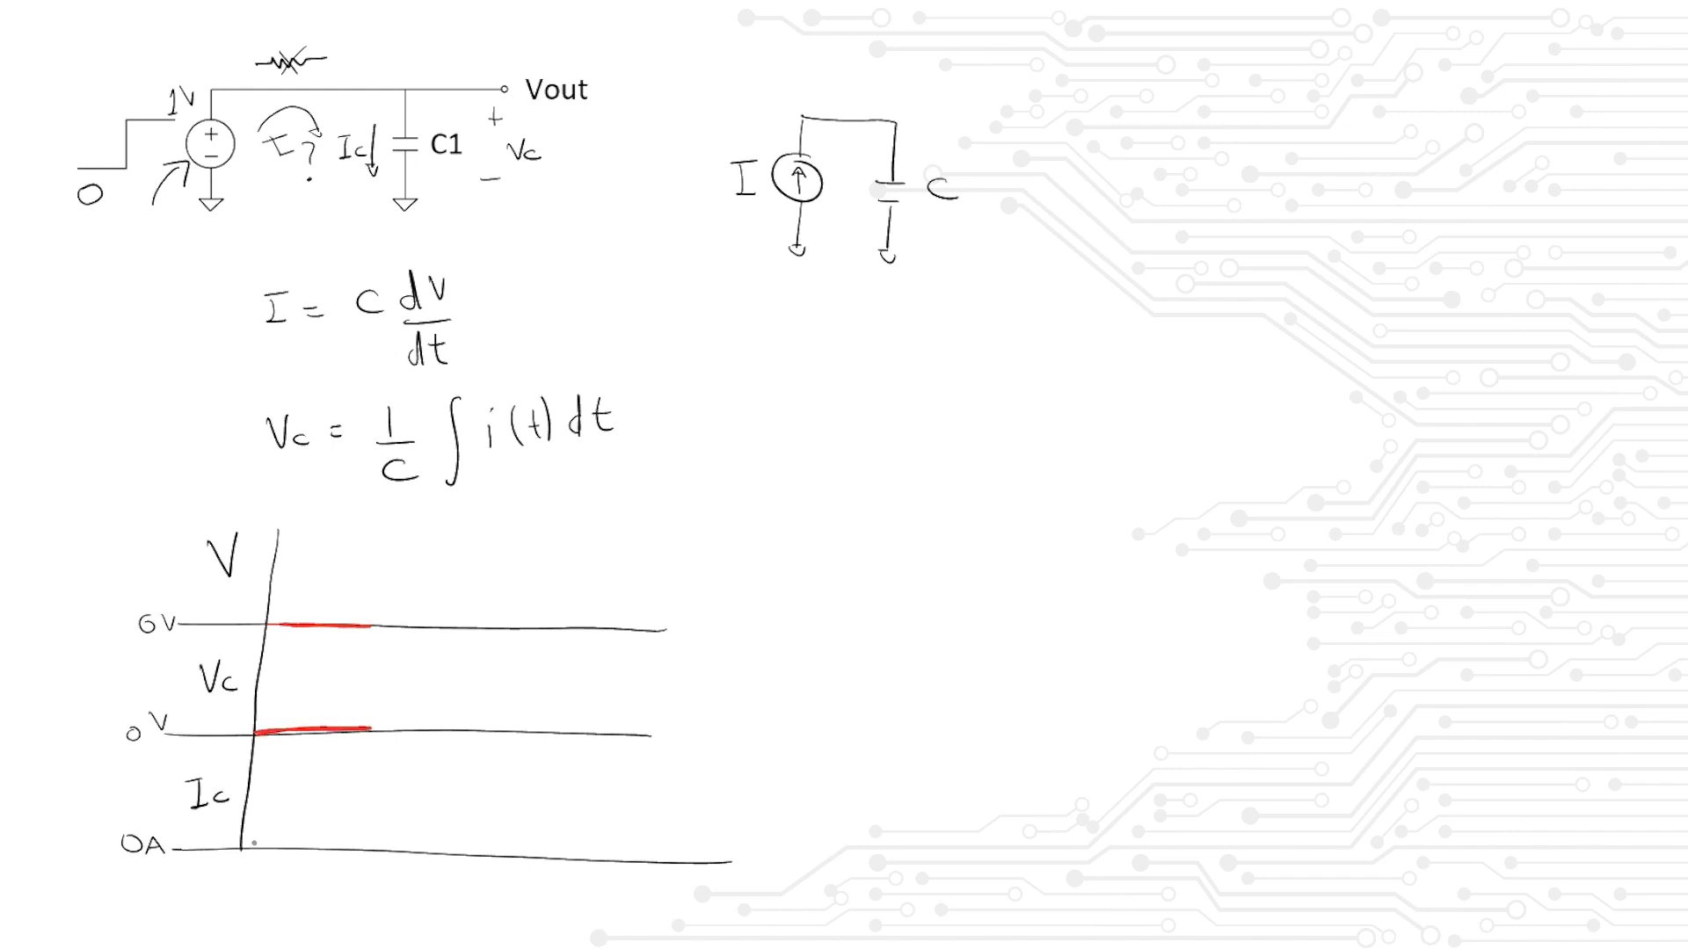
pyautogui.moveTo(253, 849); pyautogui.dragTo(371, 848)
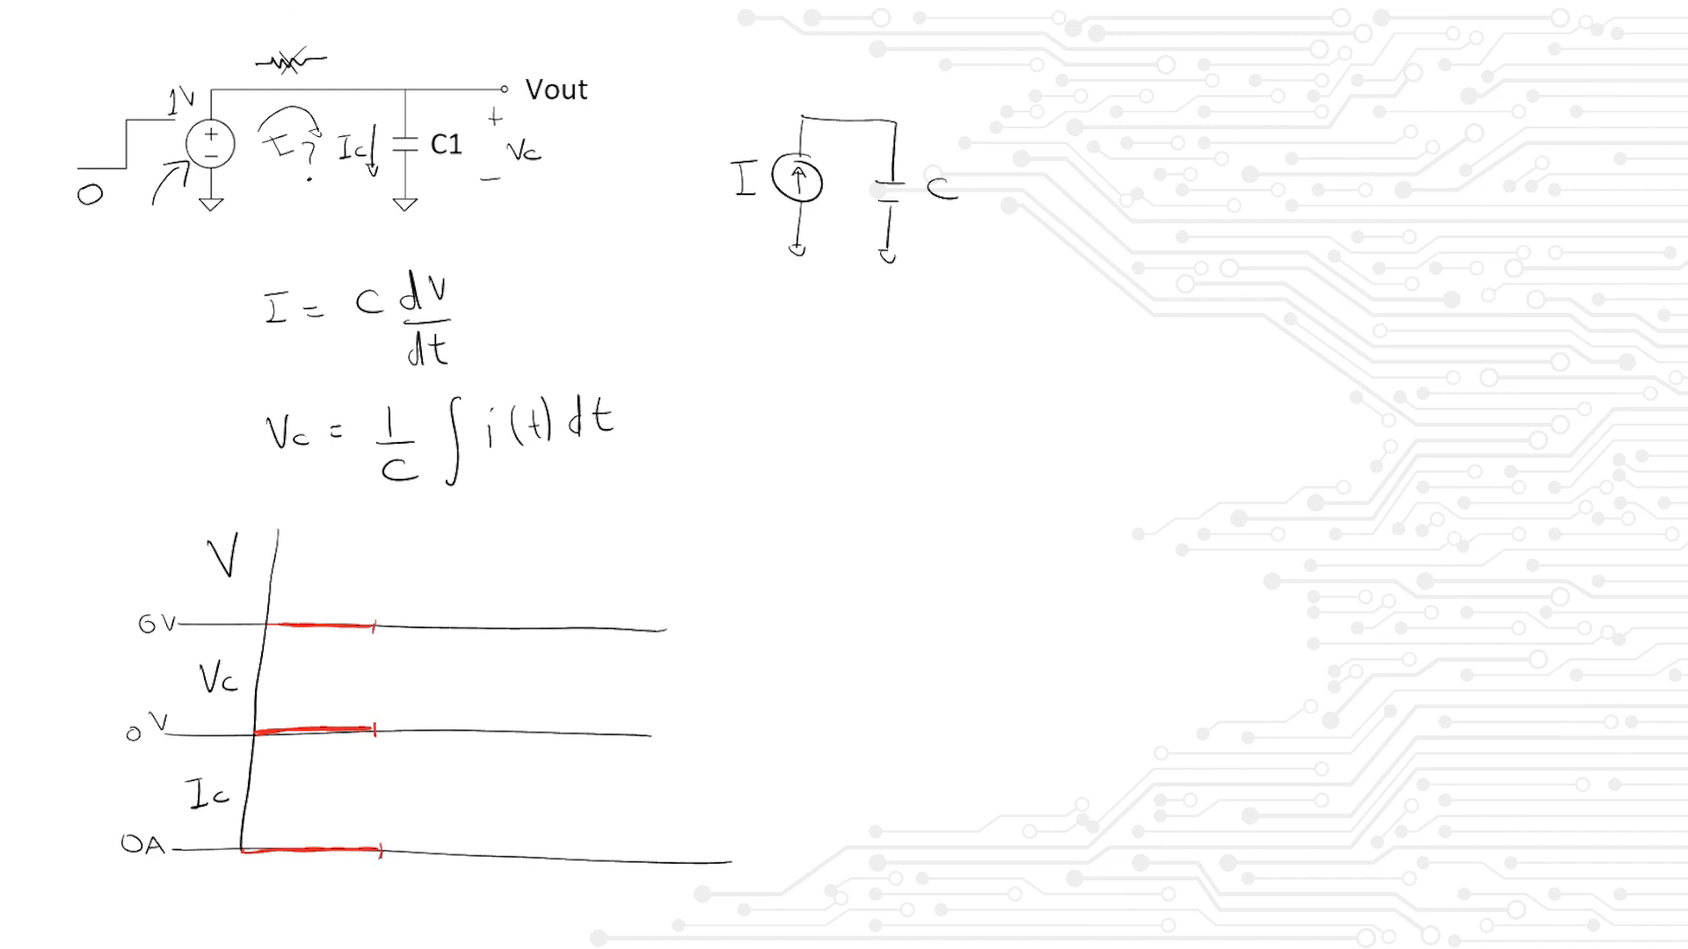
# Draw the source voltage and Vc in red stepping up to 1V, labelling each 1V
pyautogui.moveTo(377, 624); pyautogui.dragTo(377, 549)
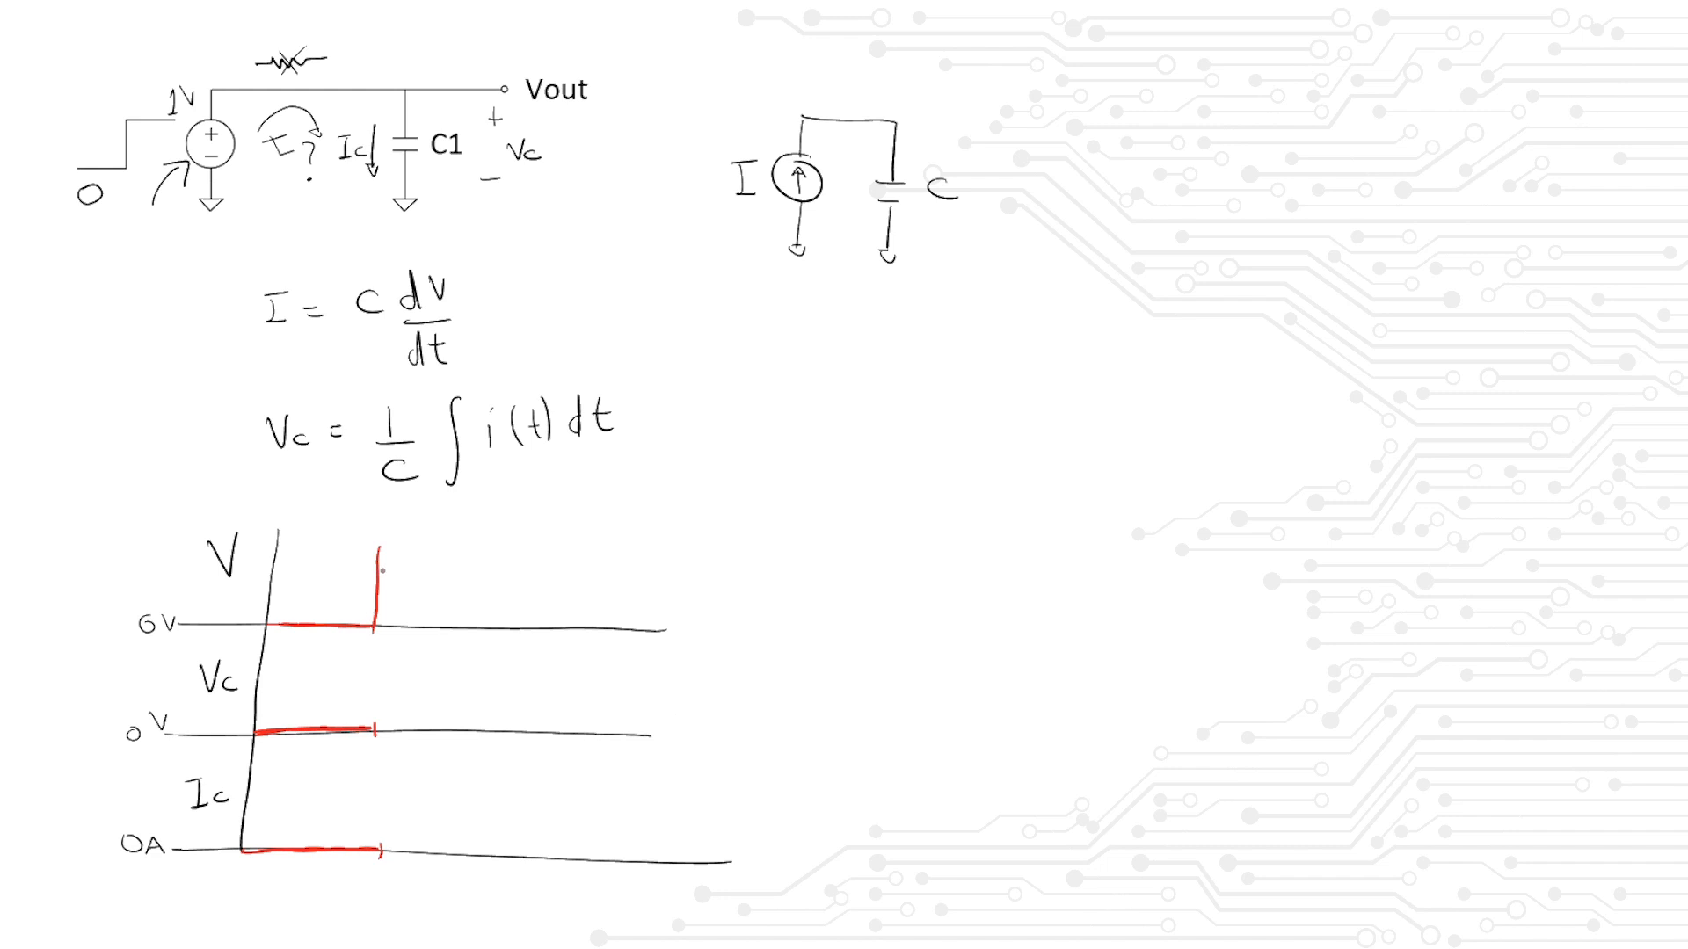
pyautogui.moveTo(377, 560); pyautogui.dragTo(506, 551)
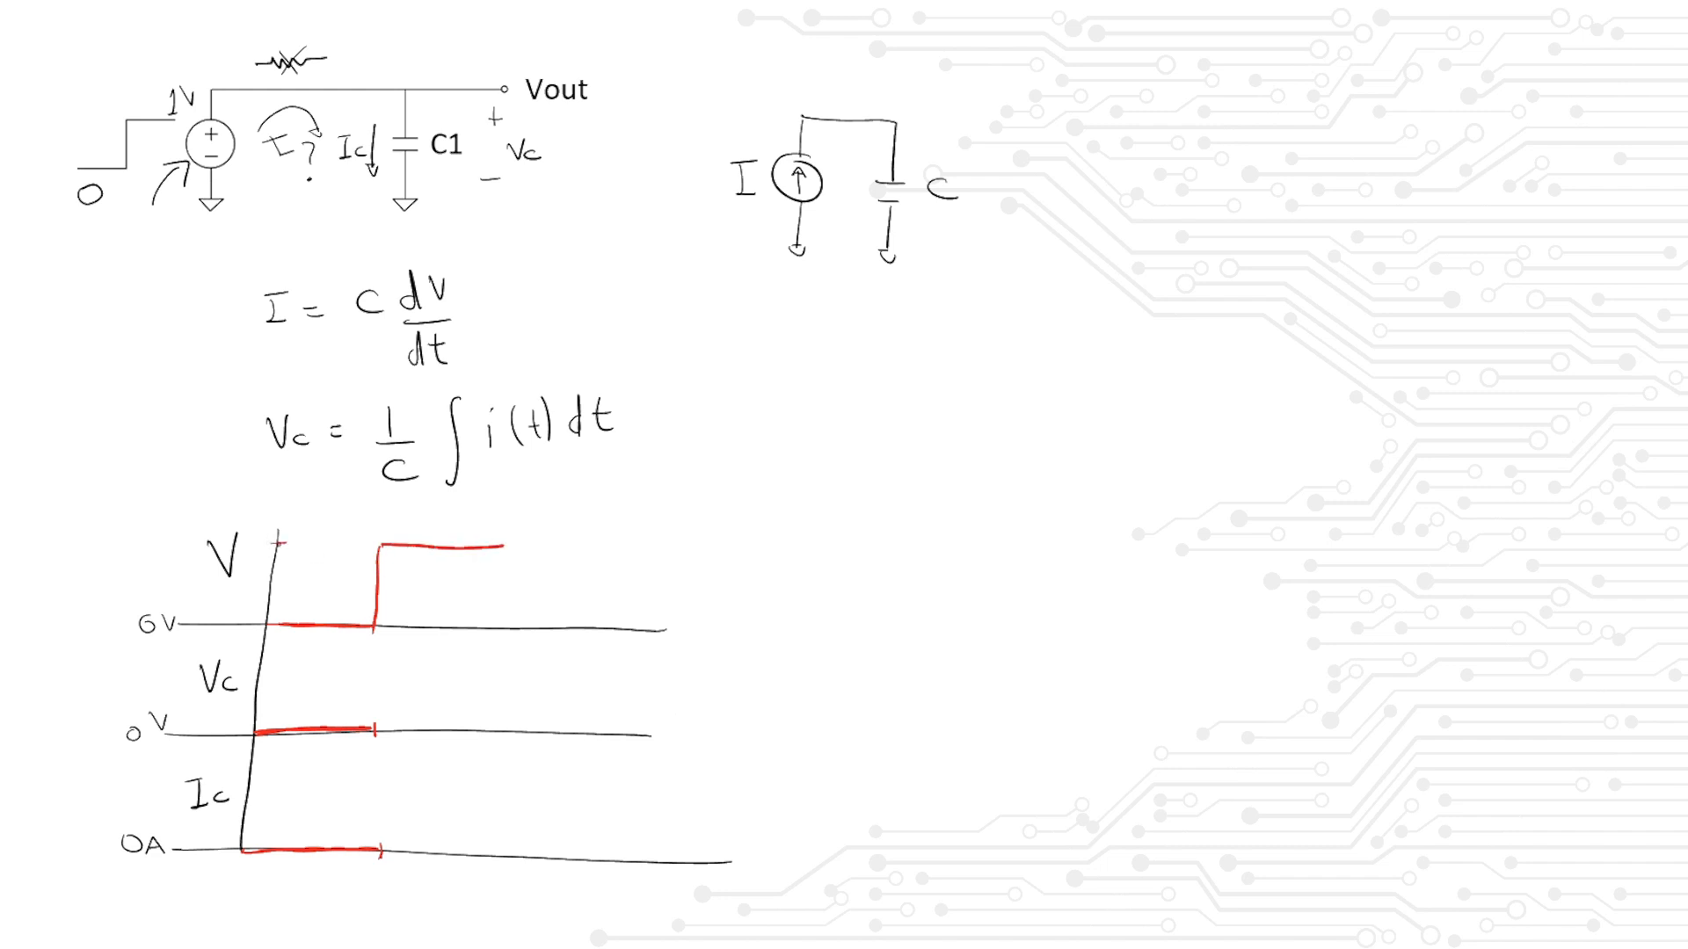
pyautogui.write('1V')
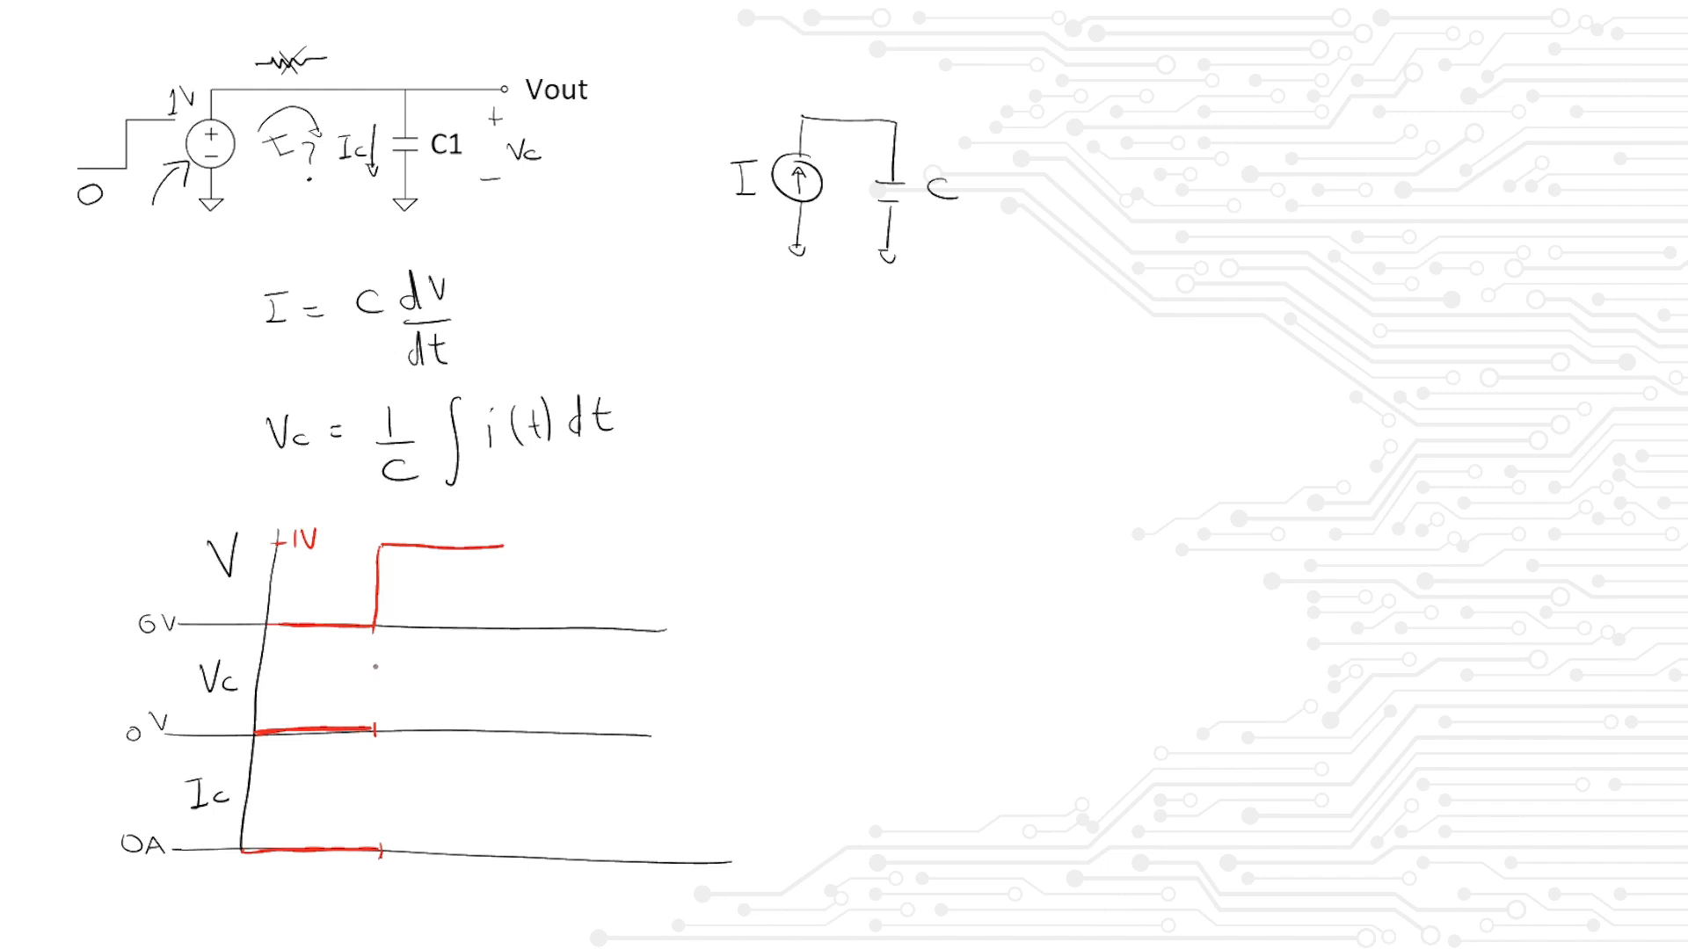
pyautogui.moveTo(382, 733); pyautogui.dragTo(500, 662)
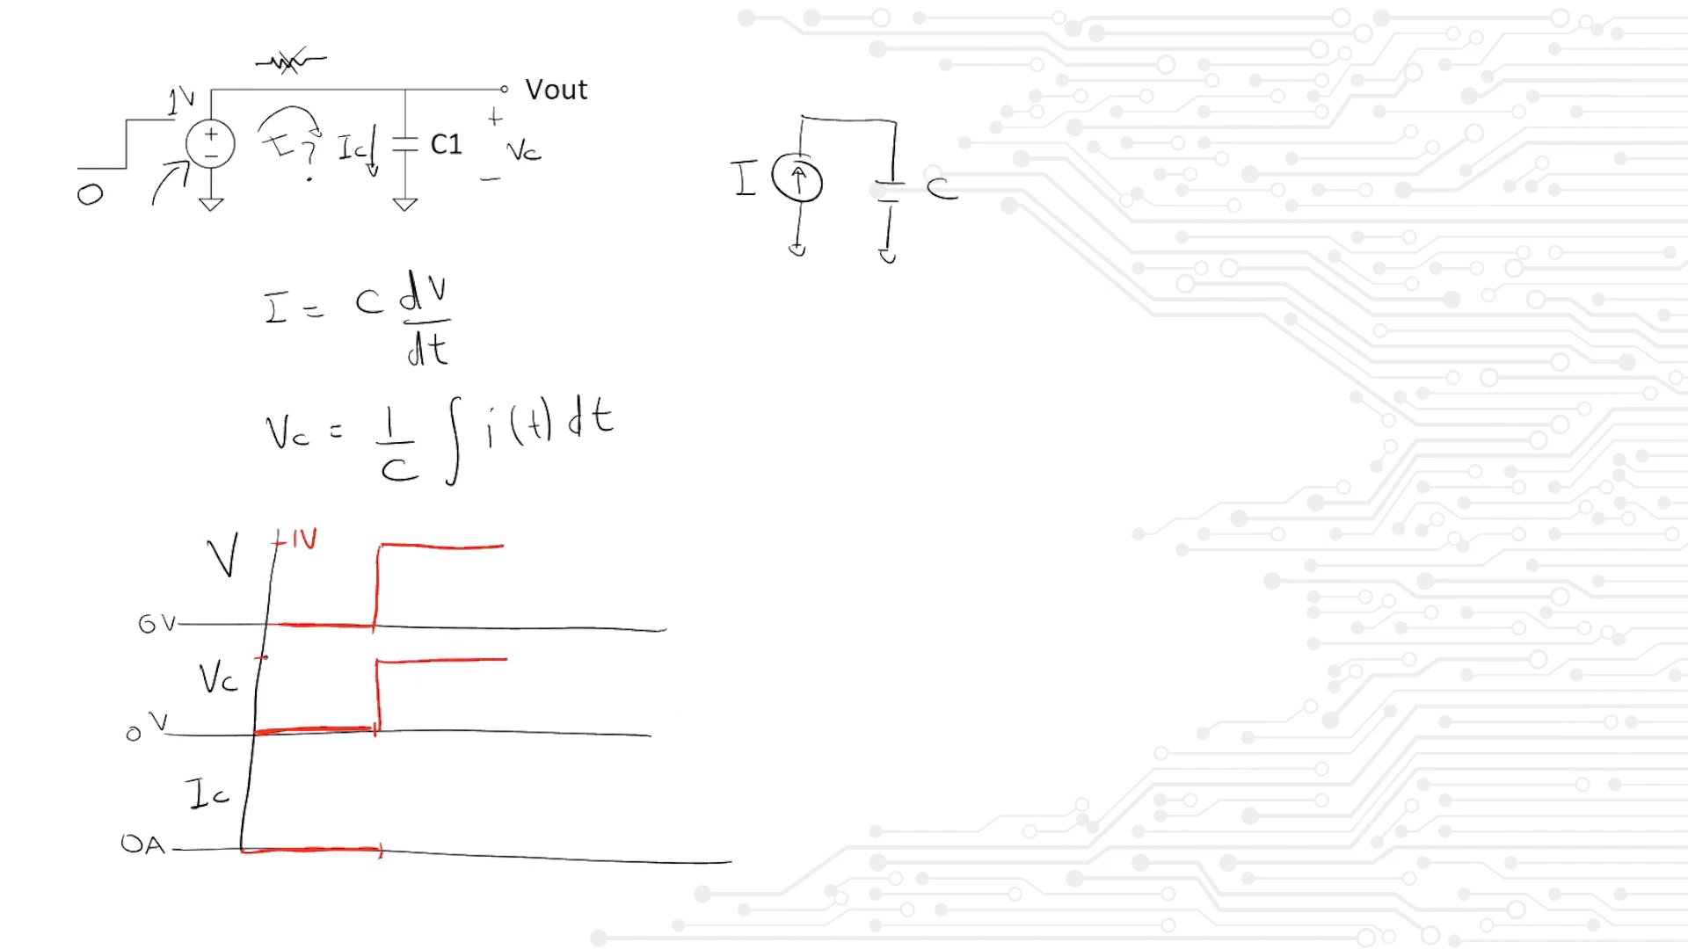
pyautogui.write('1V')
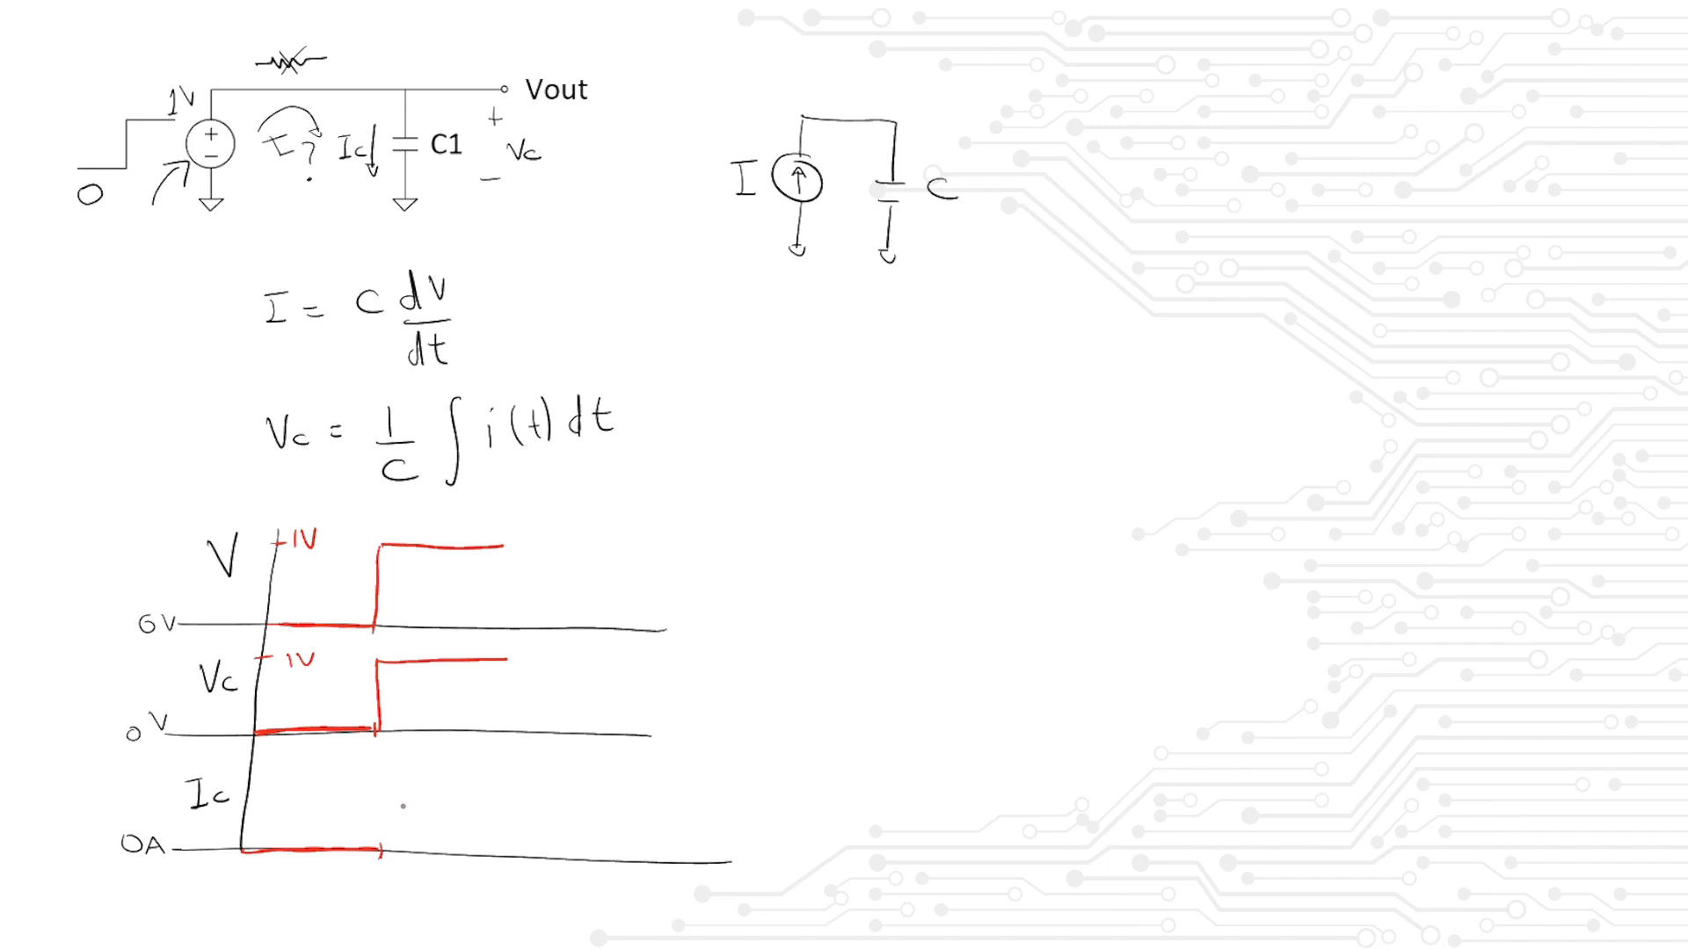